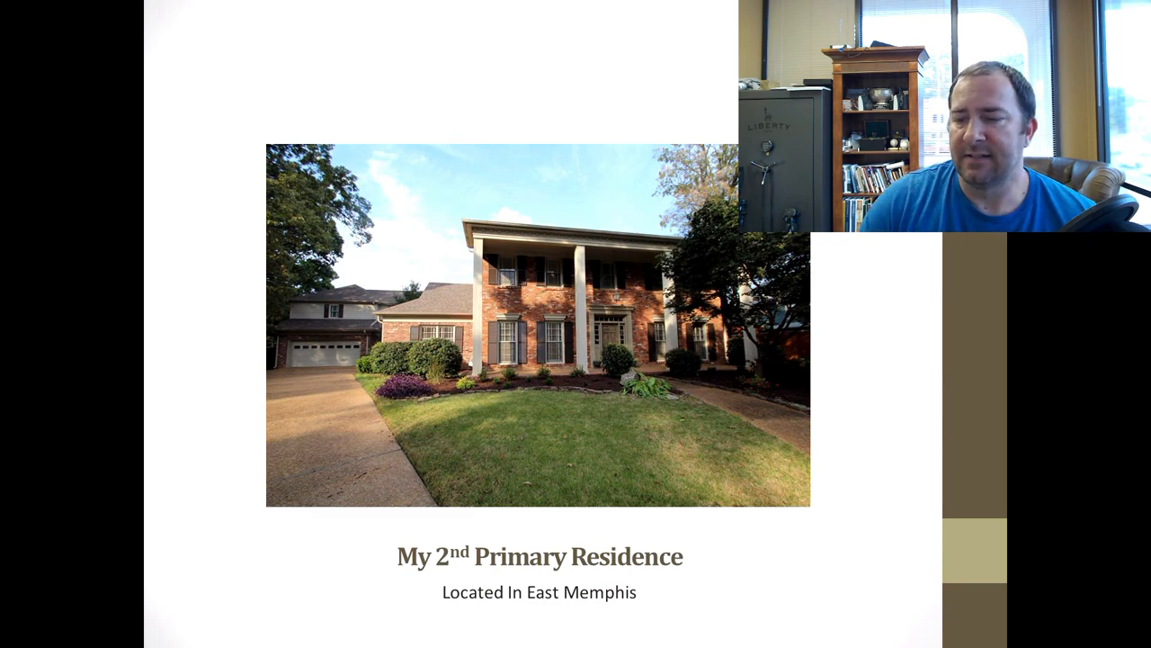
pyautogui.press('space')
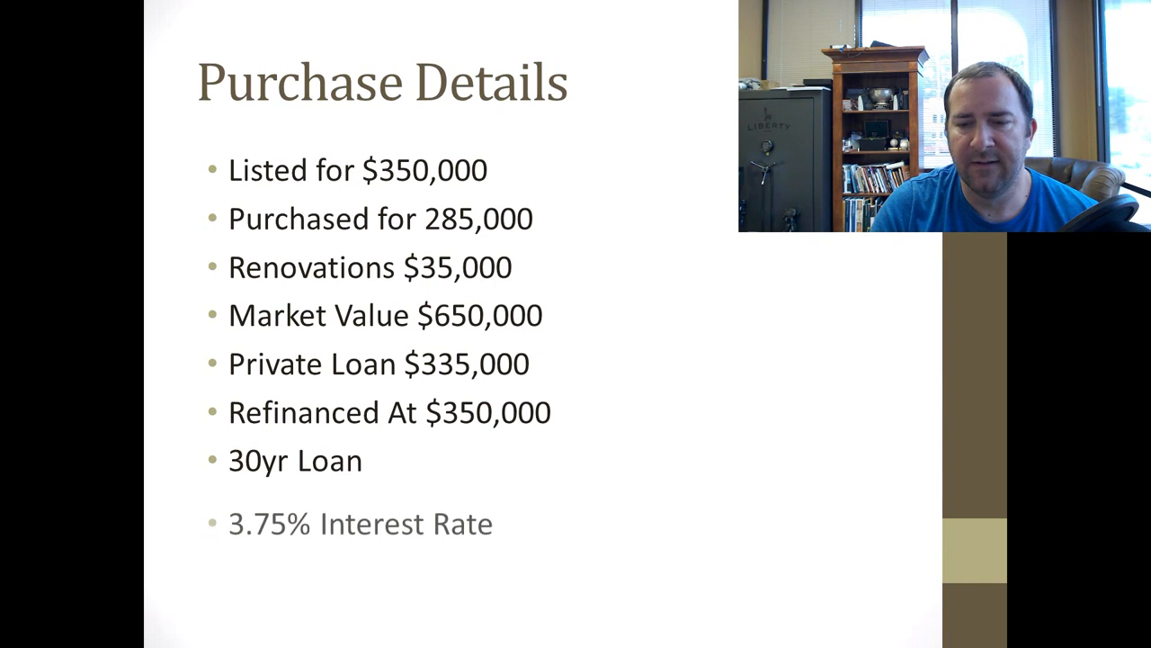
pyautogui.press('space')
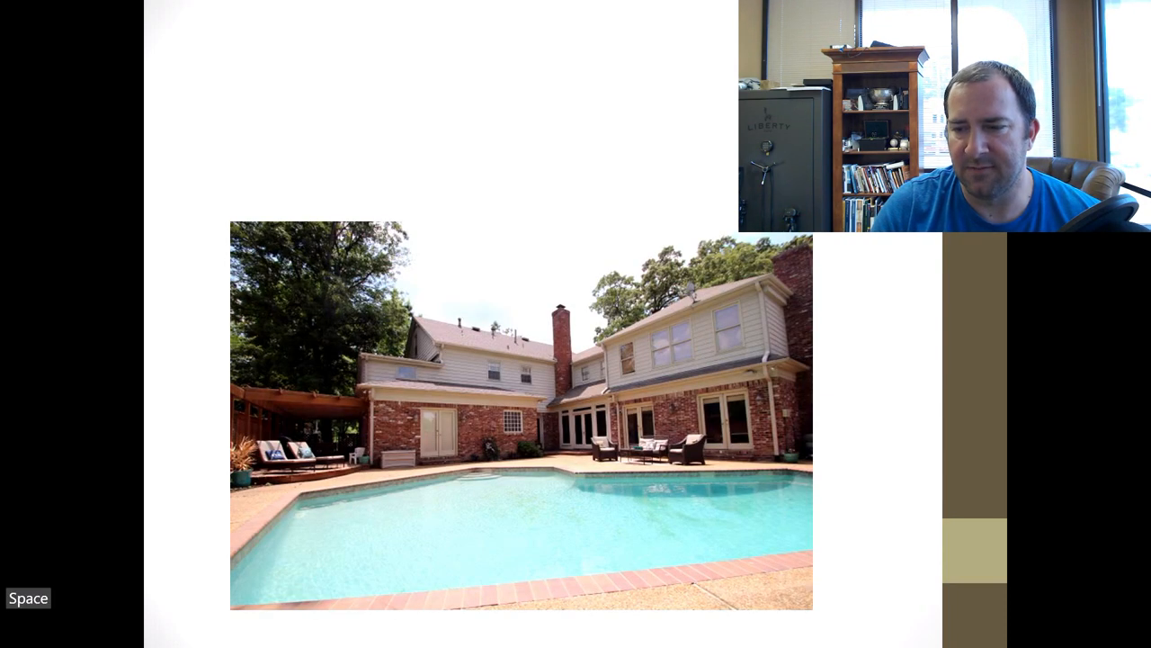